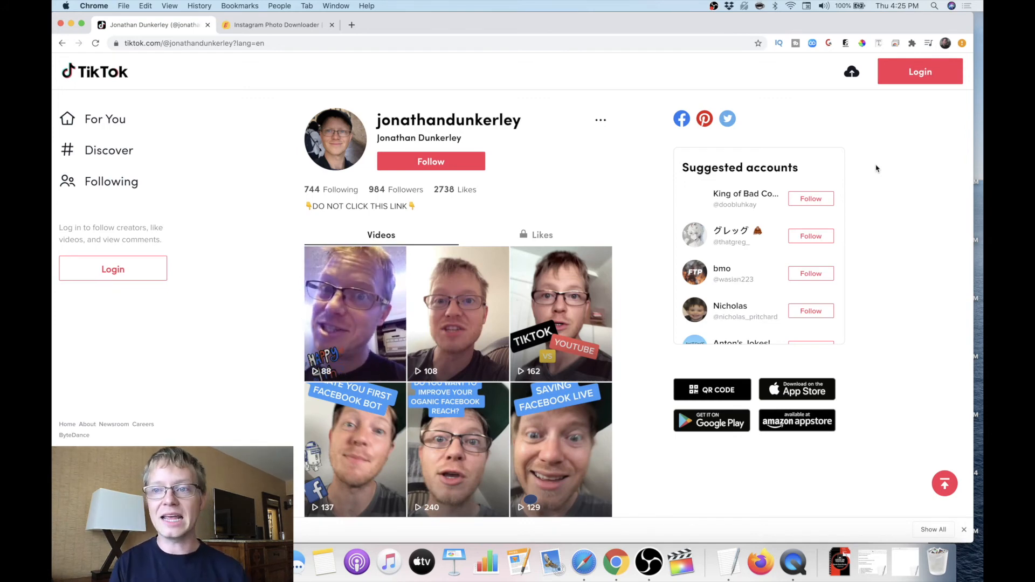
Step: Scroll the page and start logging in with the Login button at top right
scroll(down, 3)
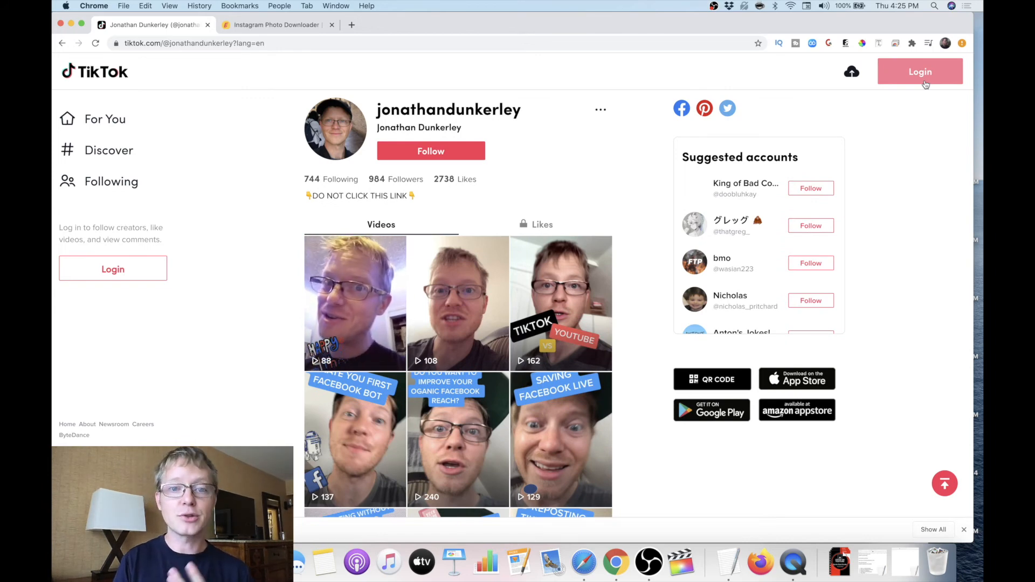
click(919, 72)
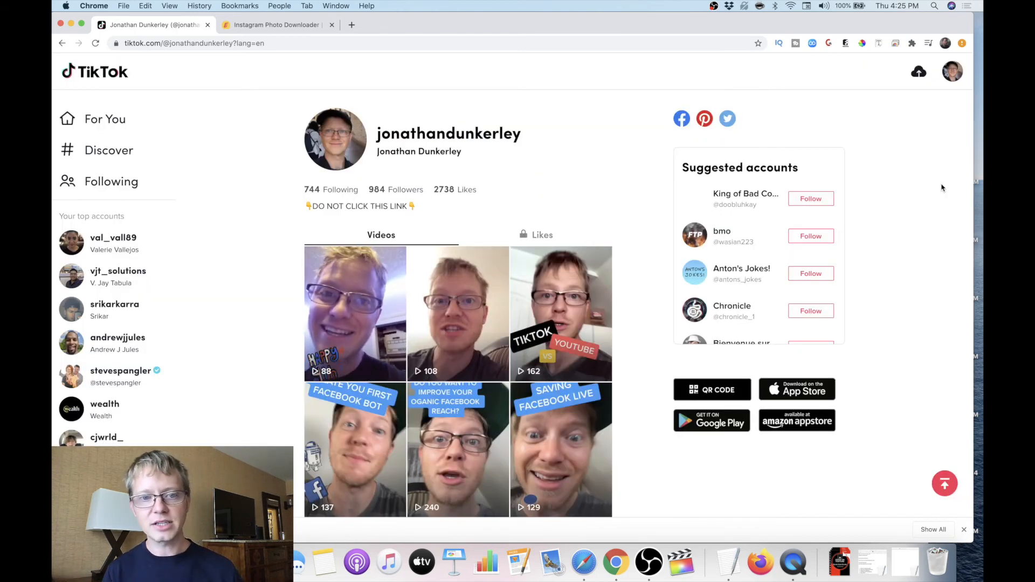
Step: Close the duplicate jonathandunkerley profile tab and go to the Upload video page
click(952, 71)
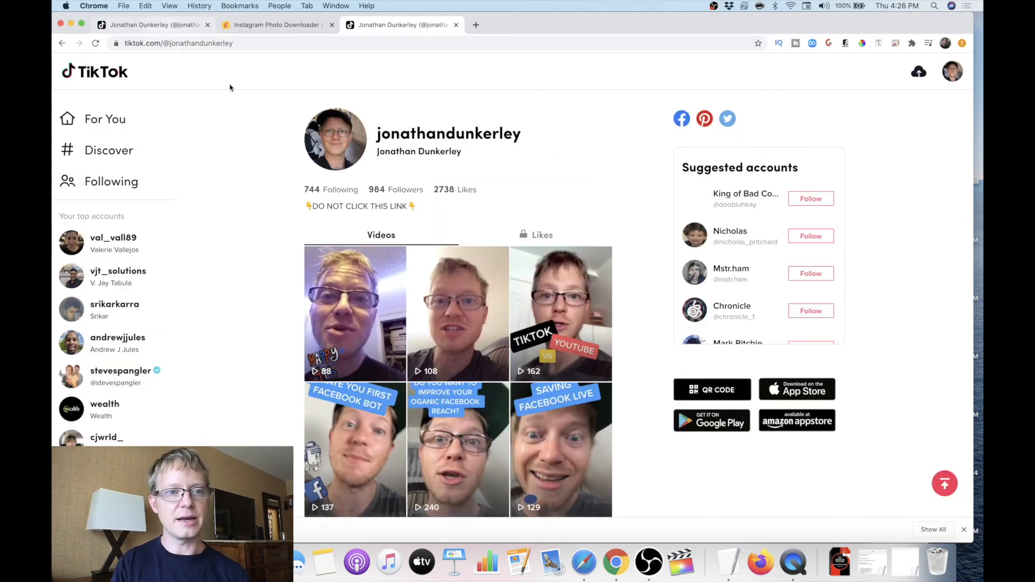
click(265, 43)
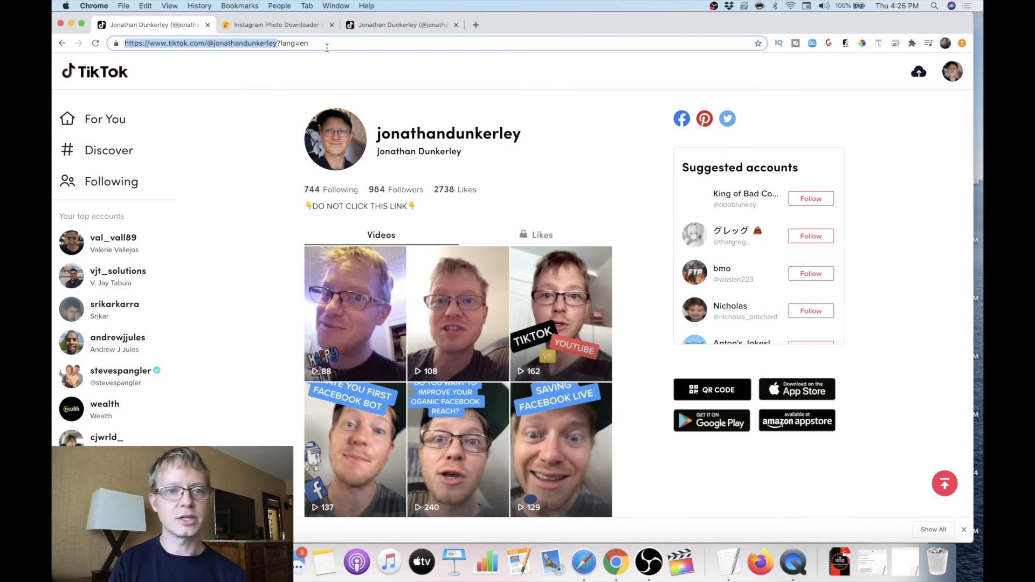
click(455, 24)
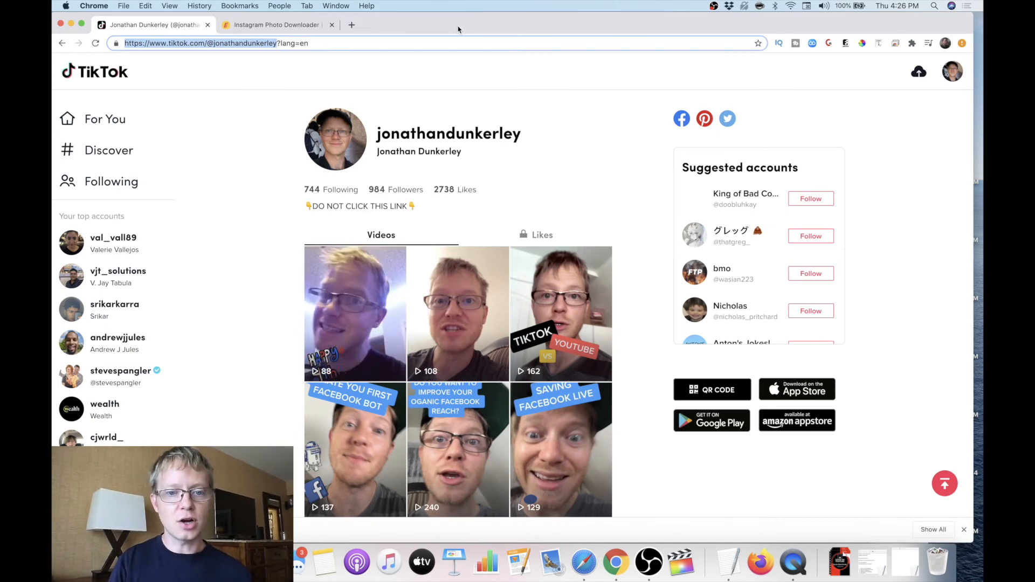
mouse_move(918, 72)
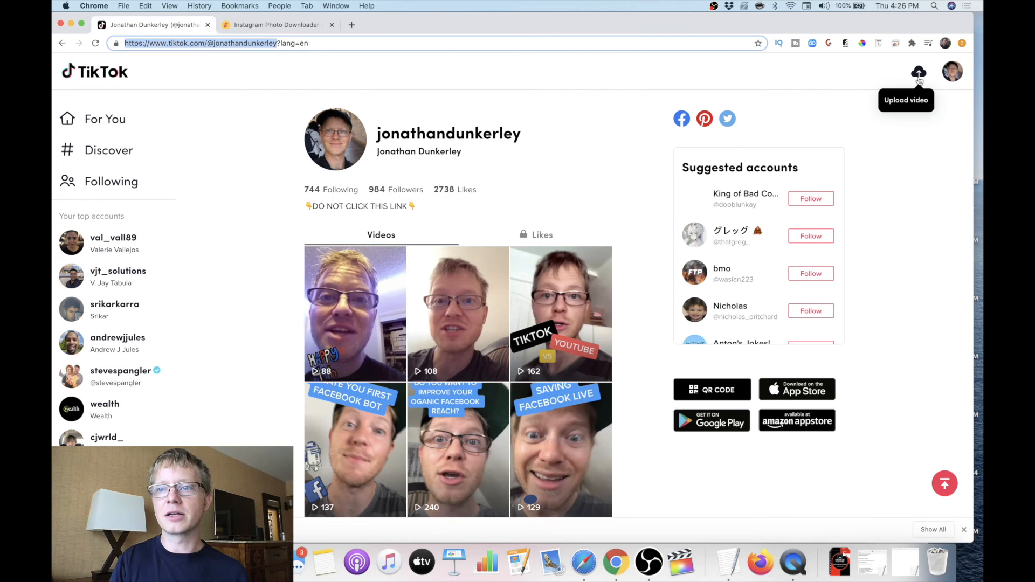
click(919, 72)
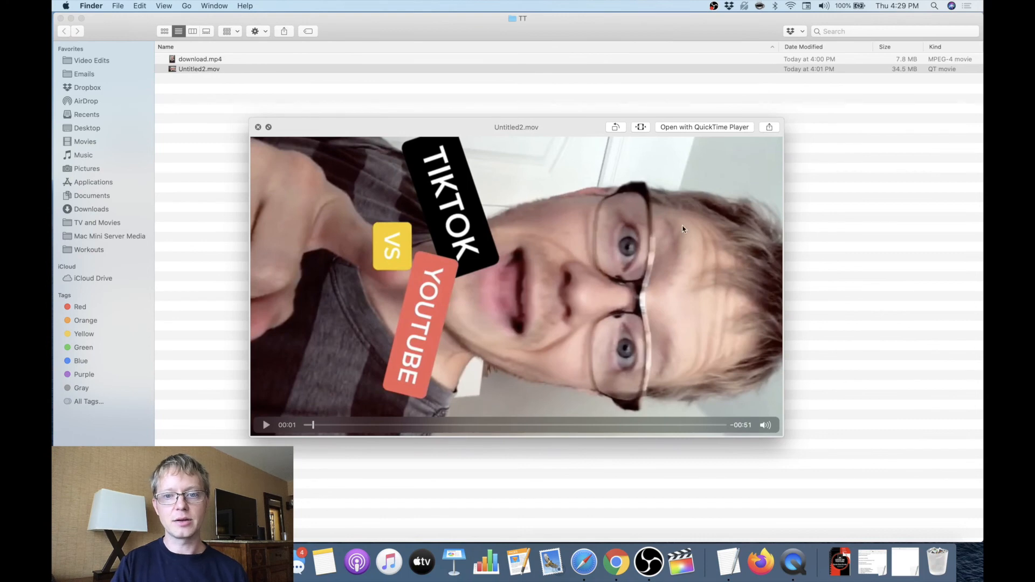
mouse_move(792, 239)
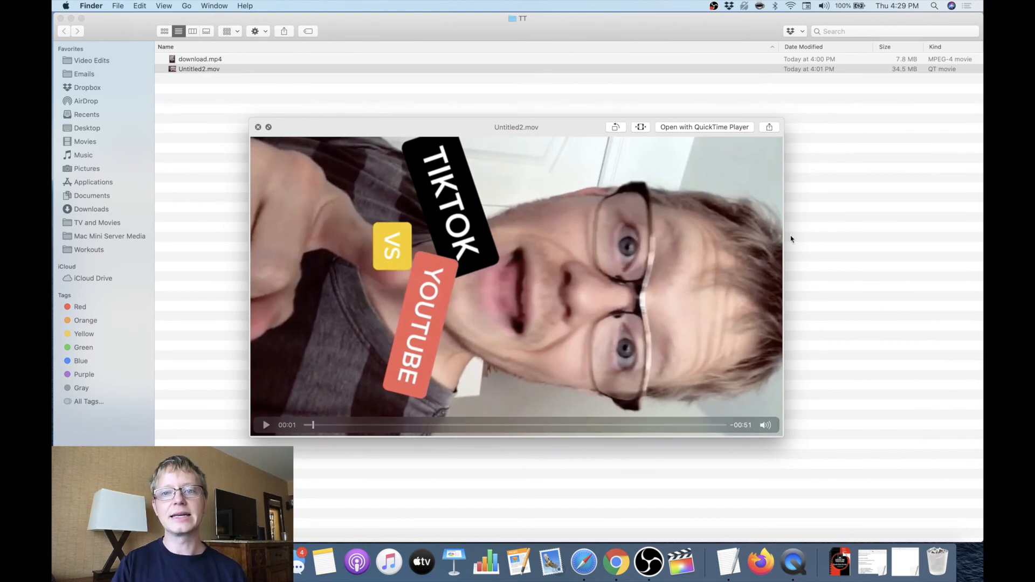
mouse_move(598, 267)
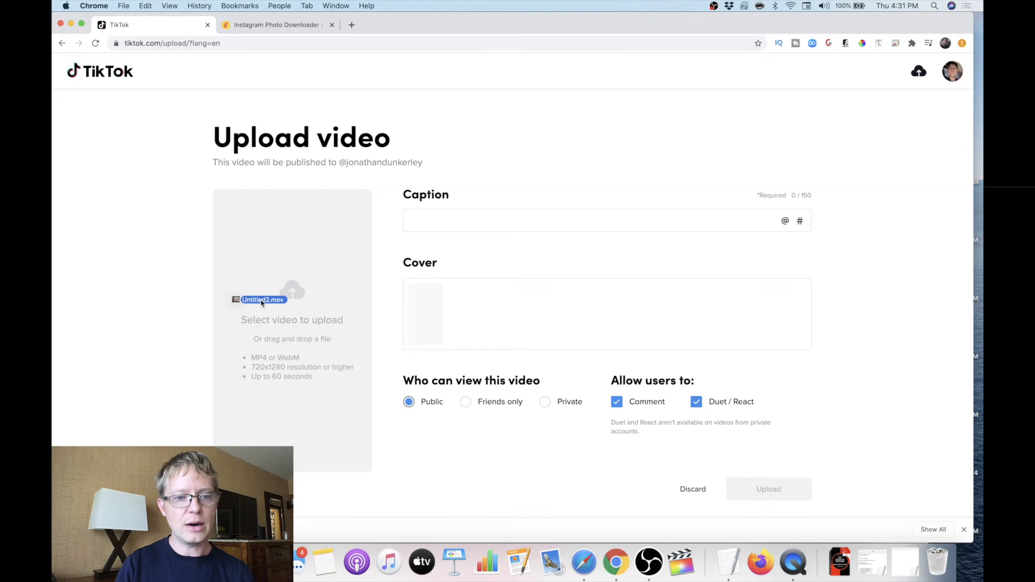
Step: Drop the Untitled2.mov clip into TikTok's upload area
click(263, 300)
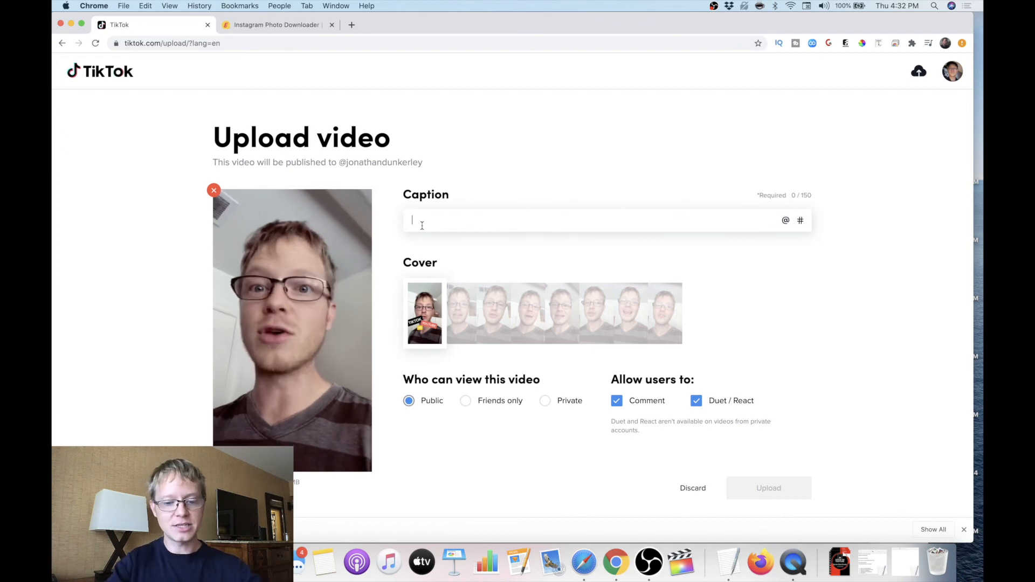
text(Repost)
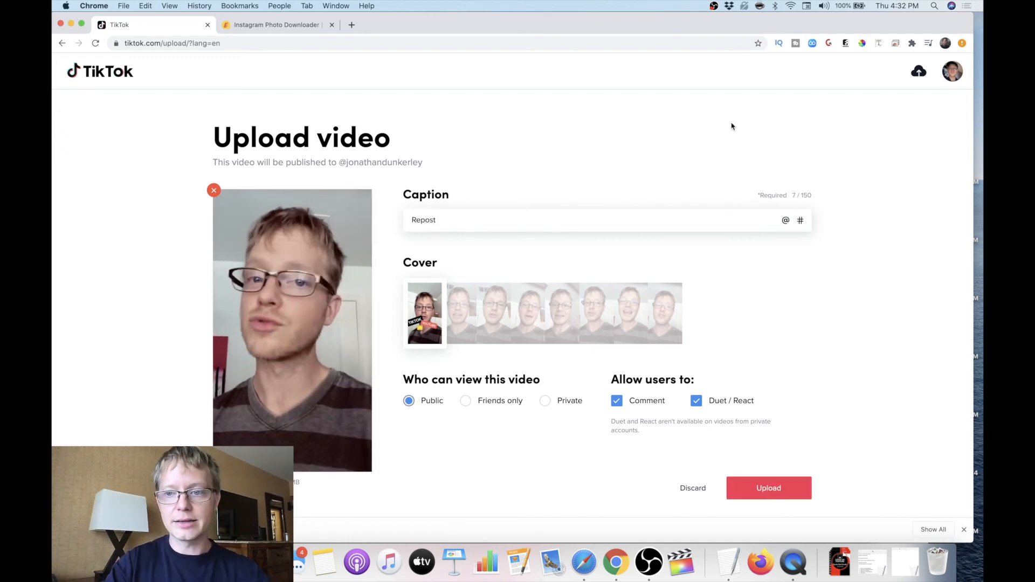
click(785, 220)
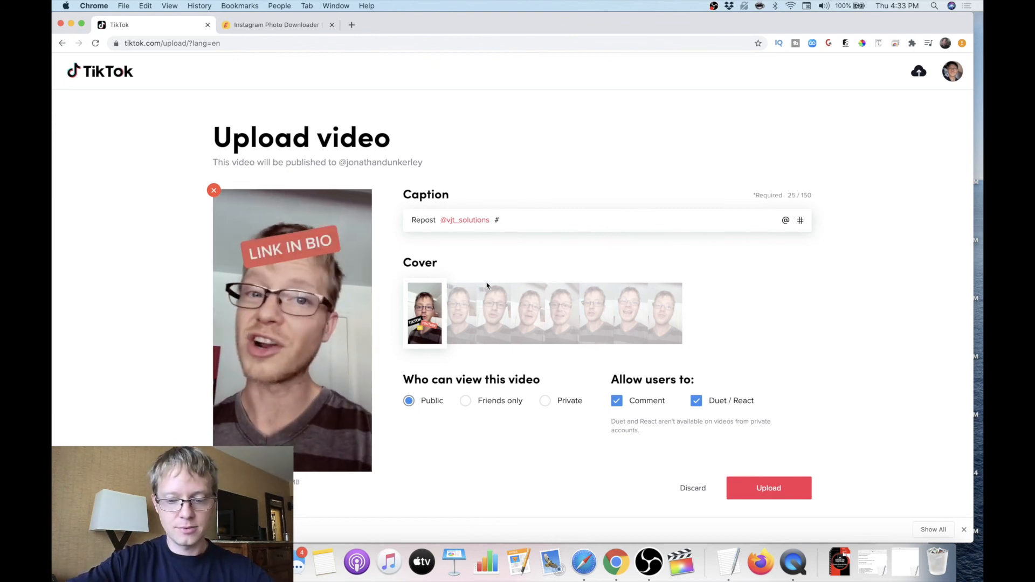
text(#youtube)
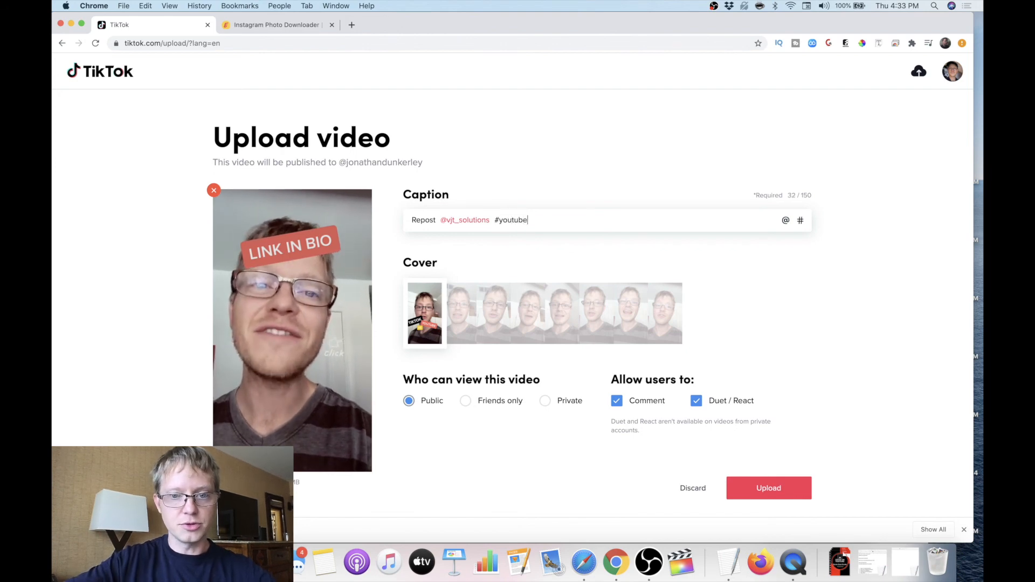
text(#youtube)
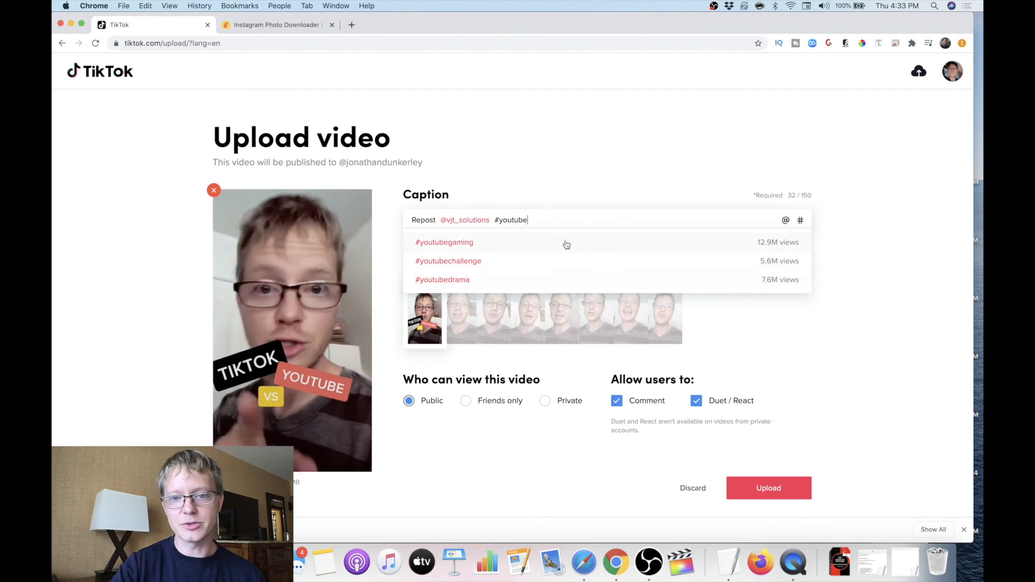
click(444, 241)
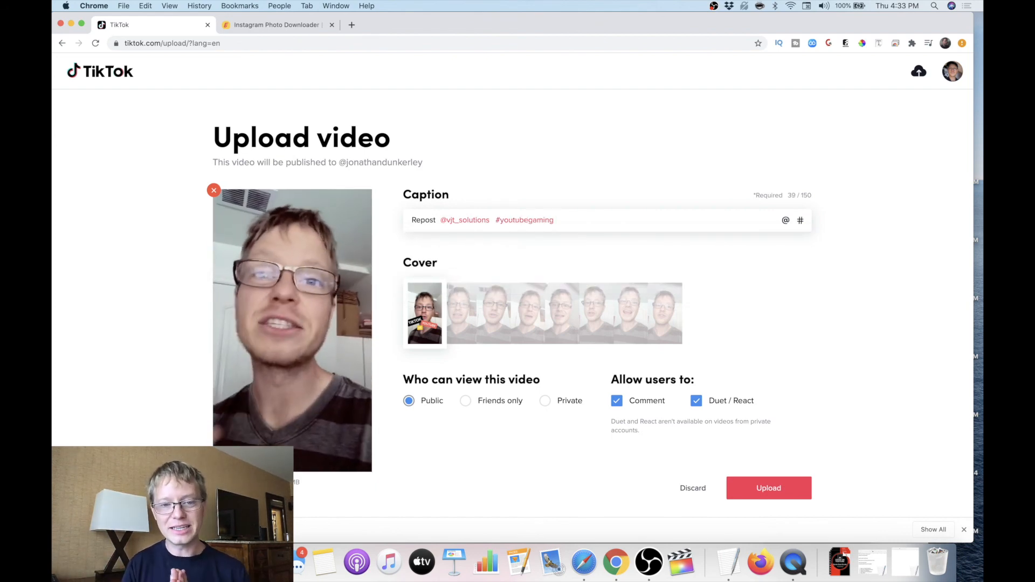
mouse_move(888, 482)
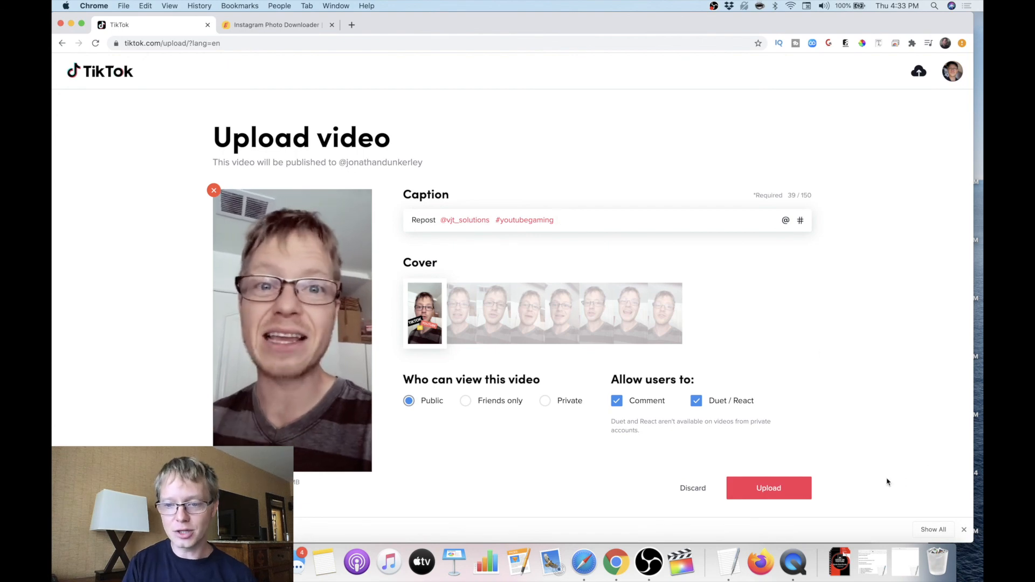